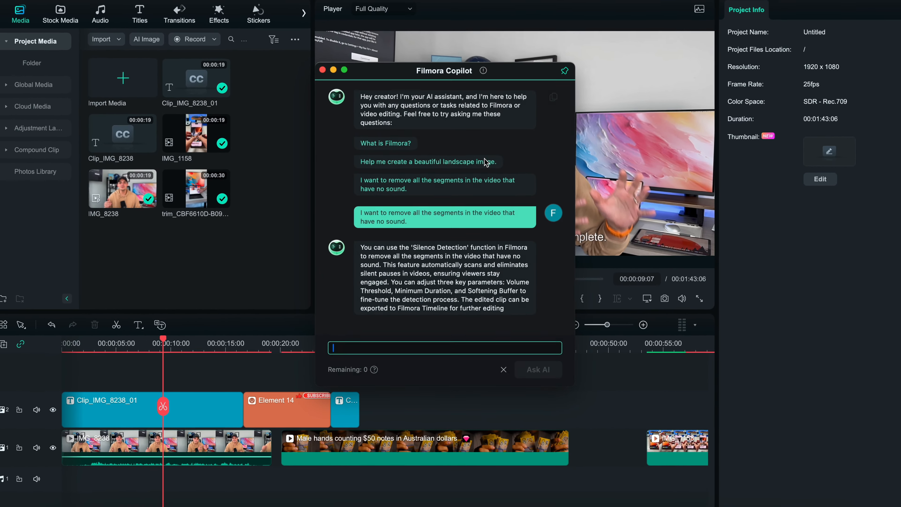
Step: Ask Copilot 'lets remove all elements' from the timeline
{"action": "type", "text": "lets re"}
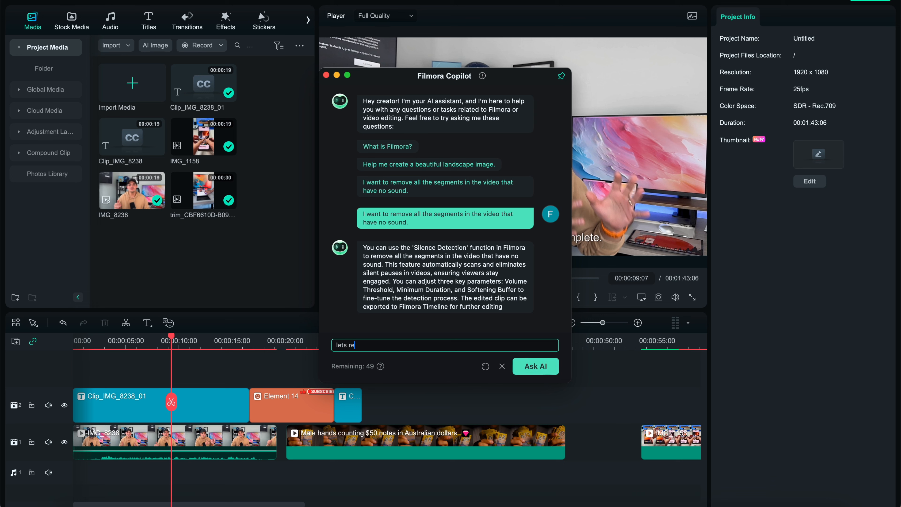
{"action": "type", "text": "move"}
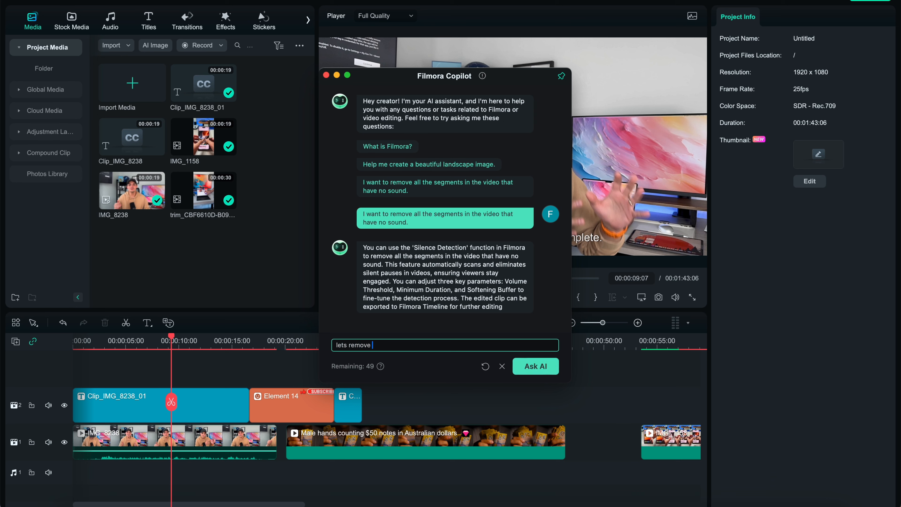
{"action": "type", "text": "all element"}
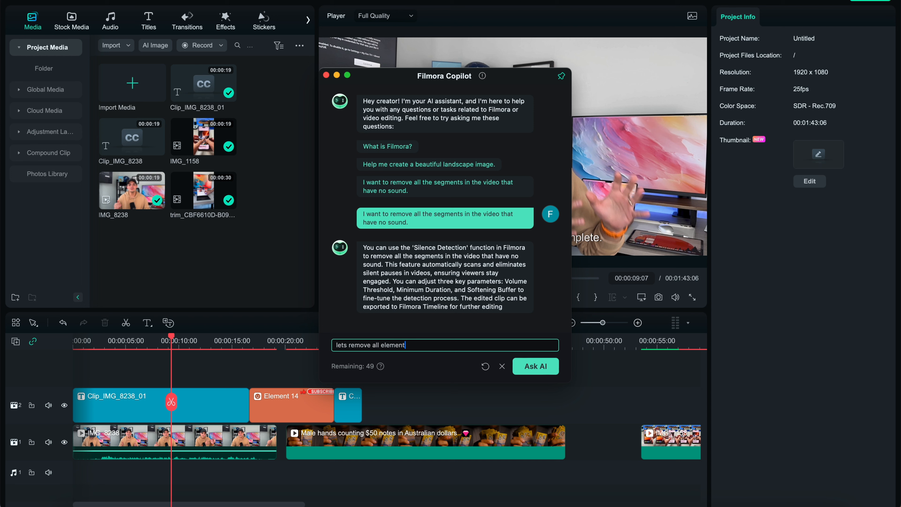
{"action": "left_click", "coordinate": [534, 365]}
{"action": "type", "text": "do i have"}
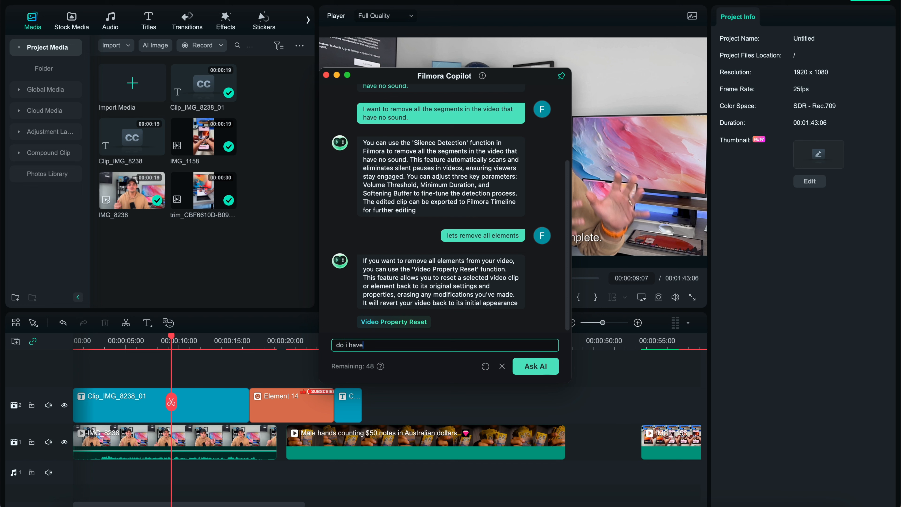
Step: Send Copilot a follow-up question about whether any clips remain
{"action": "type", "text": "any clips without s"}
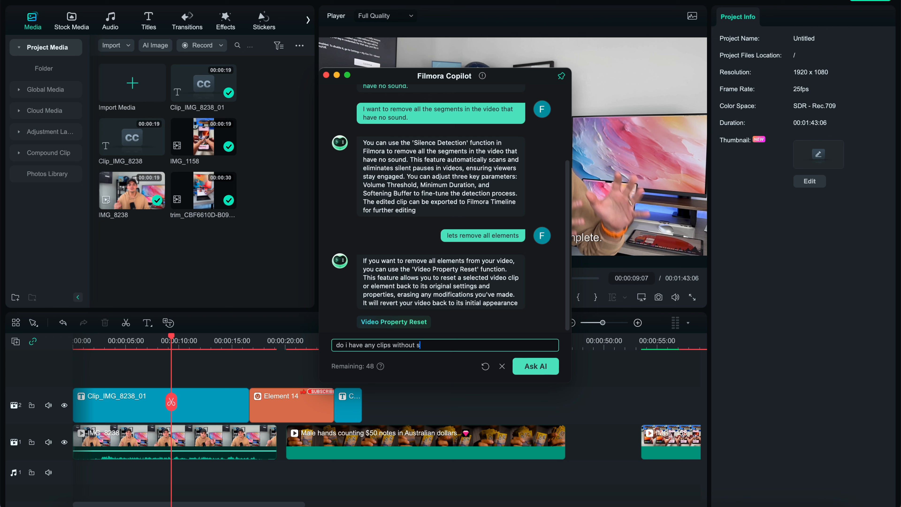
{"action": "left_click", "coordinate": [535, 366]}
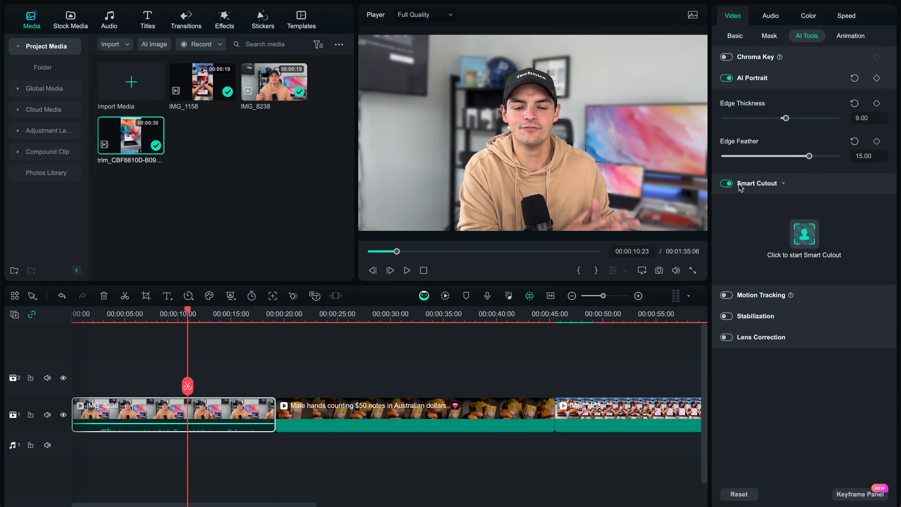
Step: Start Smart Cutout on the IMG_8238 speaker clip, then close the cutout editor
{"action": "left_click", "coordinate": [803, 233]}
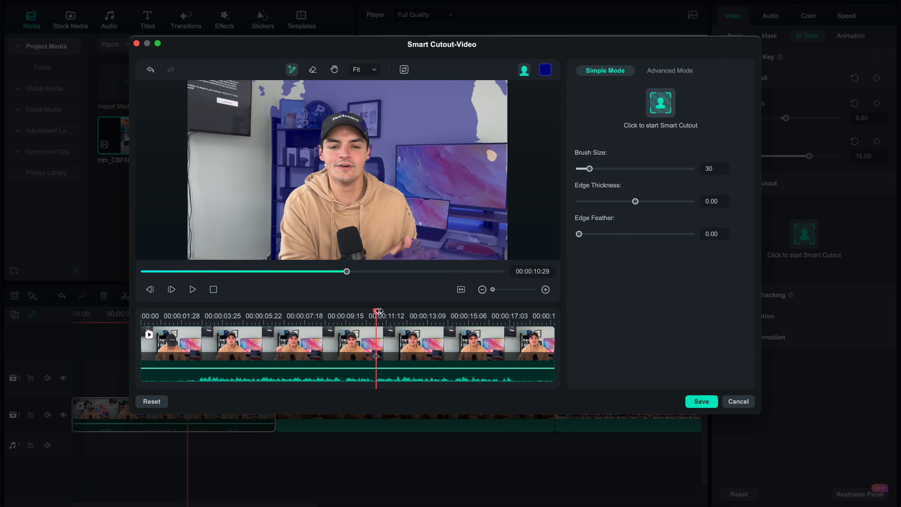
{"action": "left_click", "coordinate": [737, 401]}
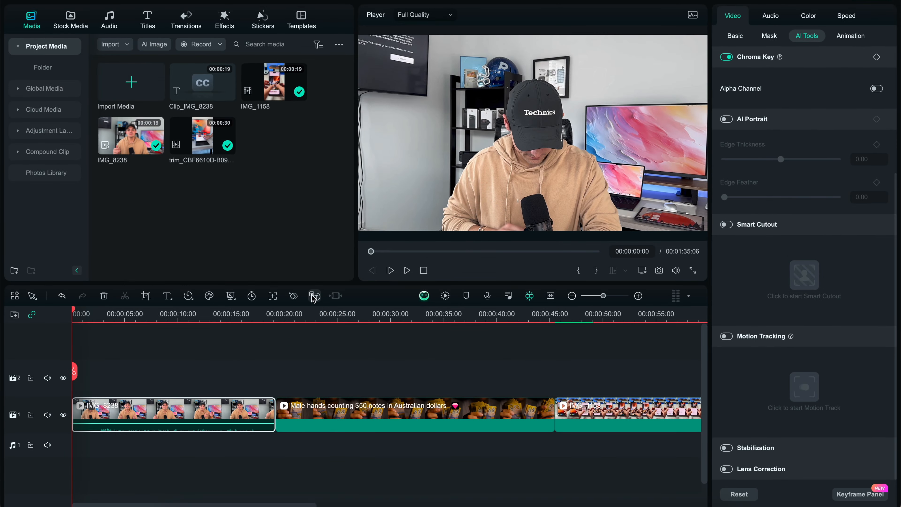
Step: Transcribe the clip's English (US) speech into an SRT subtitle clip and play it back
{"action": "left_click", "coordinate": [314, 295]}
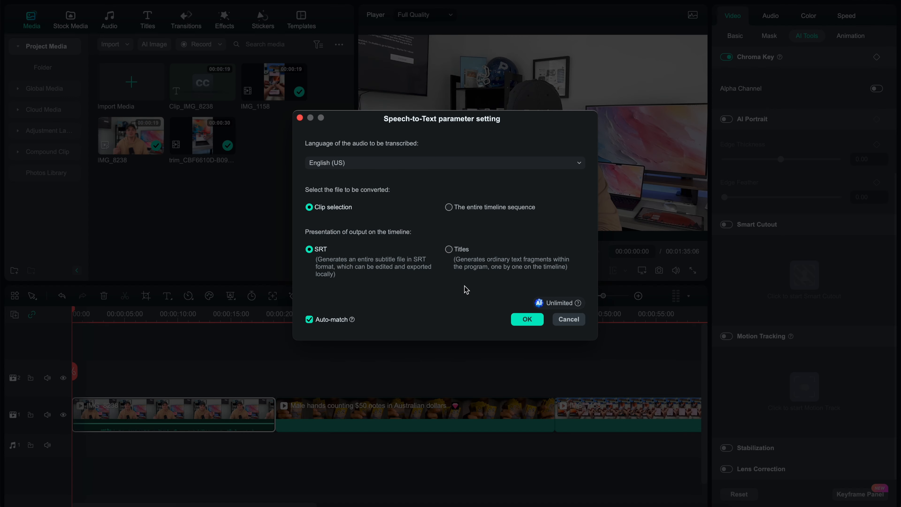
{"action": "left_click", "coordinate": [525, 319]}
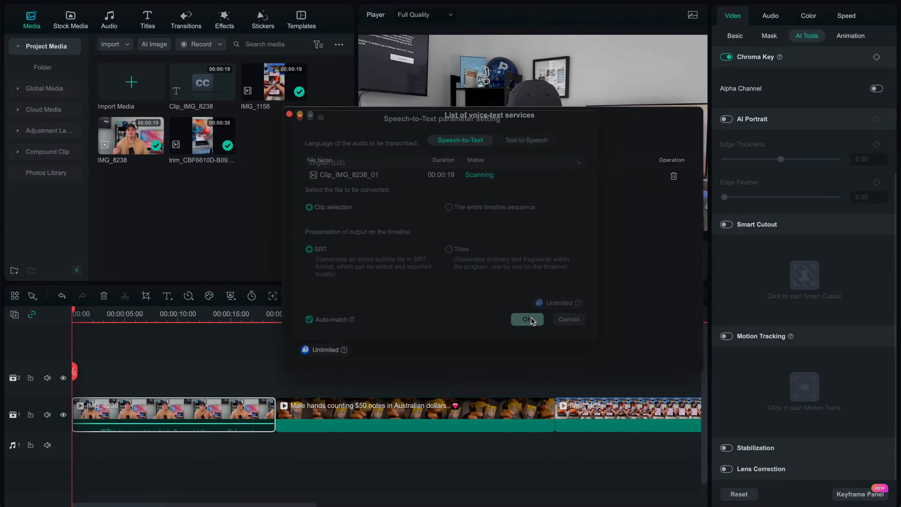
{"action": "left_click", "coordinate": [526, 319]}
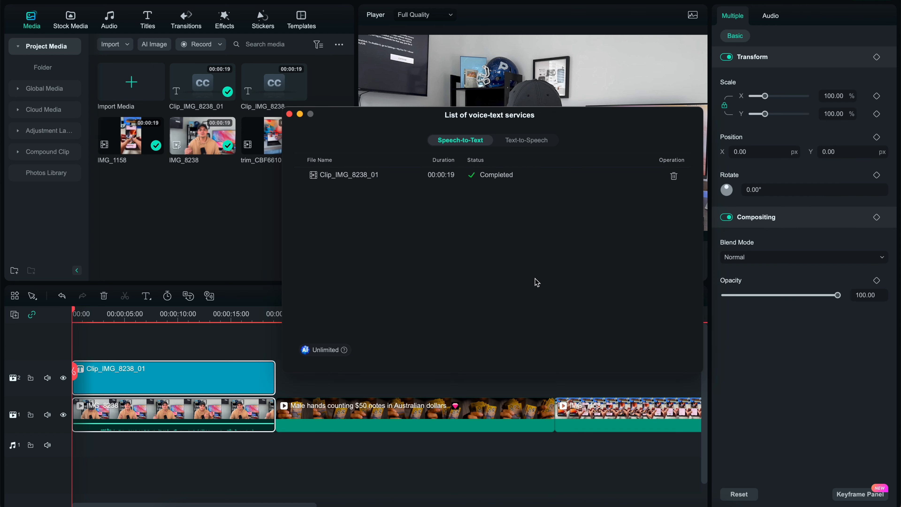
{"action": "left_click", "coordinate": [289, 113]}
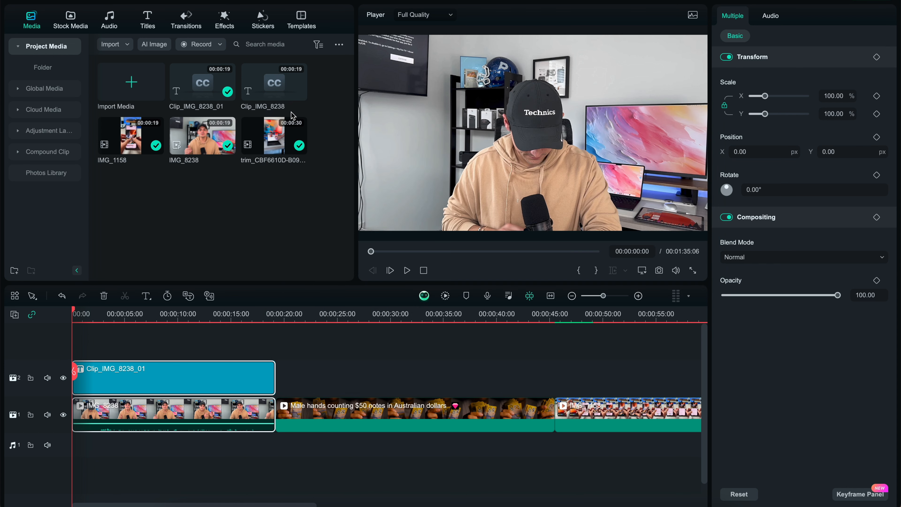
{"action": "left_click", "coordinate": [406, 270]}
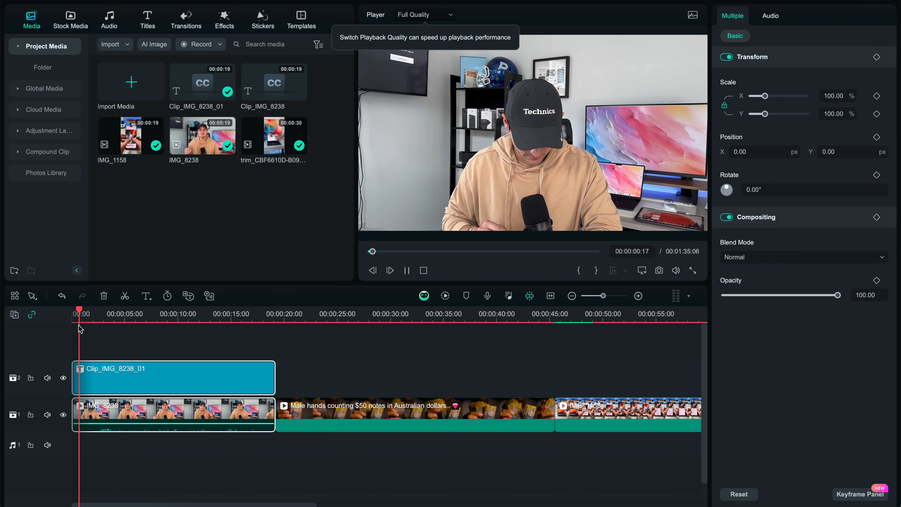
Step: Turn AI Portrait off for the IMG_8238 clip and show its audio adjustments
{"action": "left_click", "coordinate": [125, 314]}
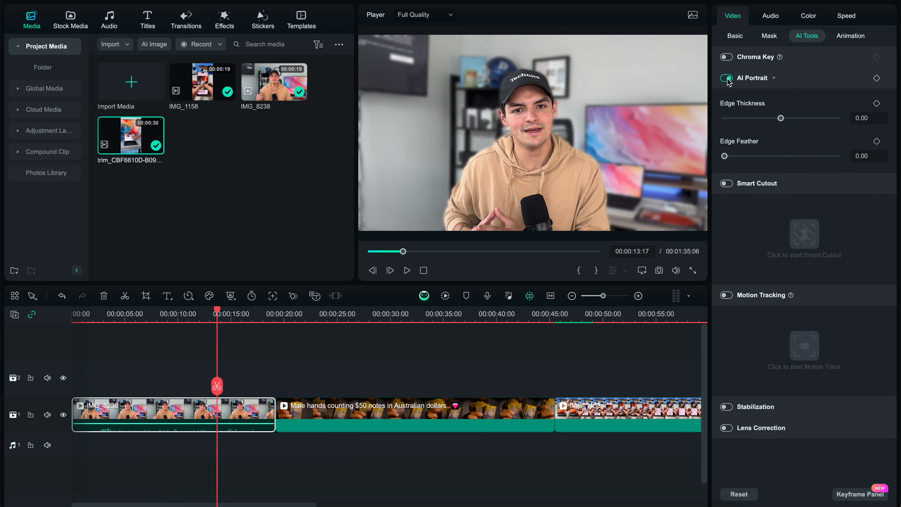
{"action": "left_click", "coordinate": [725, 77]}
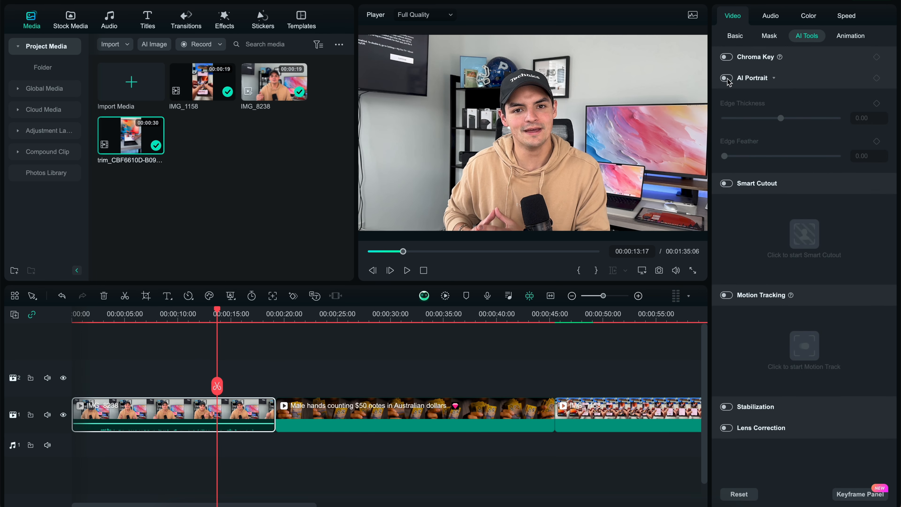
{"action": "left_click", "coordinate": [770, 15]}
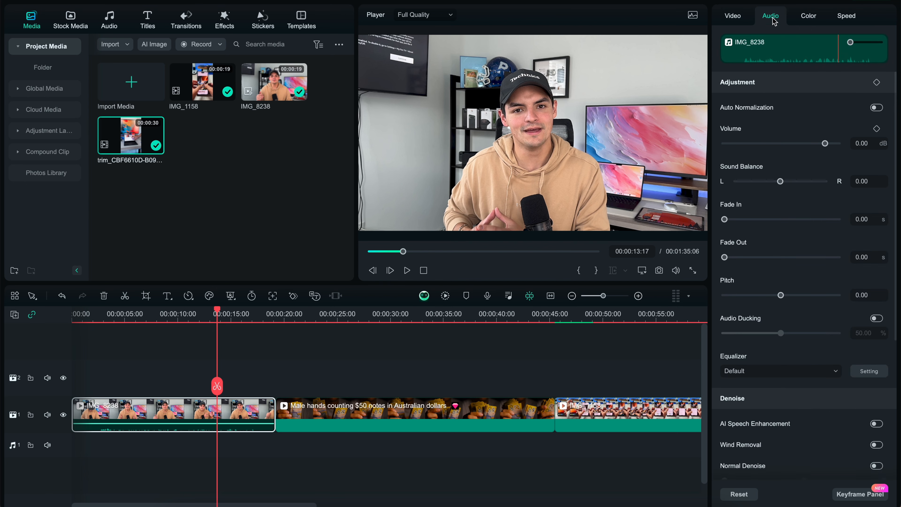
{"action": "scroll", "scroll_direction": "down", "scroll_amount": 3}
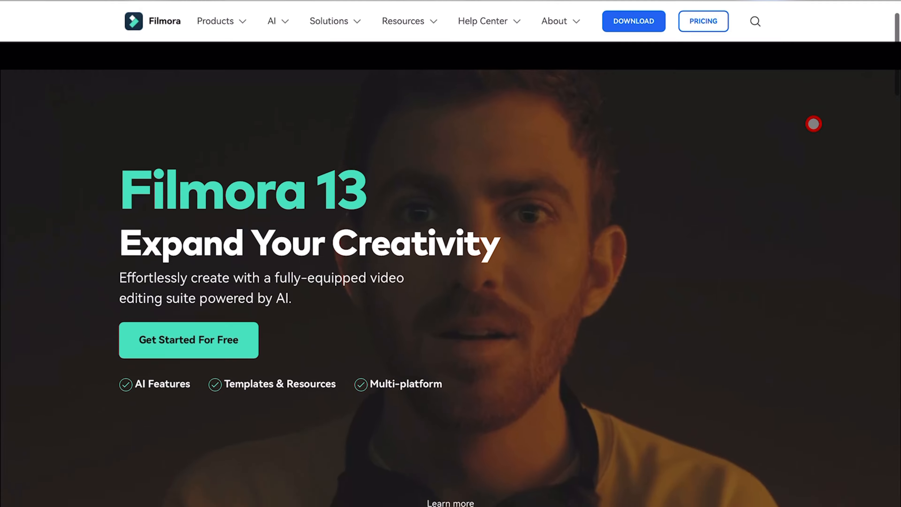
Step: Browse the Filmora 13 homepage features and go to the Pricing plans page
{"action": "scroll", "scroll_direction": "down", "scroll_amount": 3}
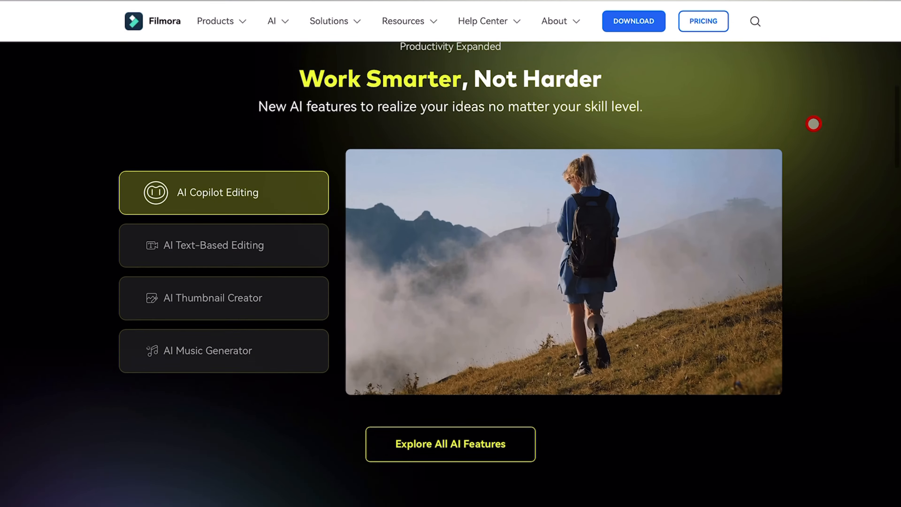
{"action": "scroll", "scroll_direction": "down", "scroll_amount": 3}
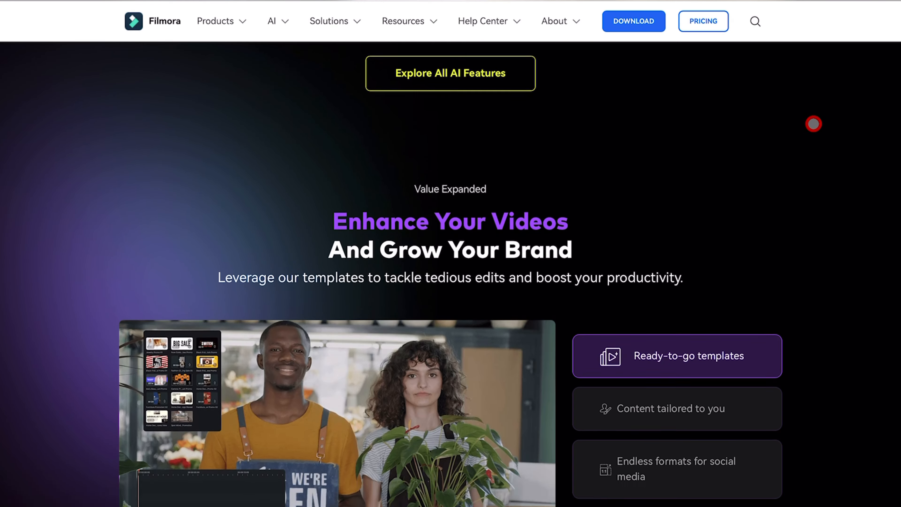
{"action": "scroll", "scroll_direction": "down", "scroll_amount": 3}
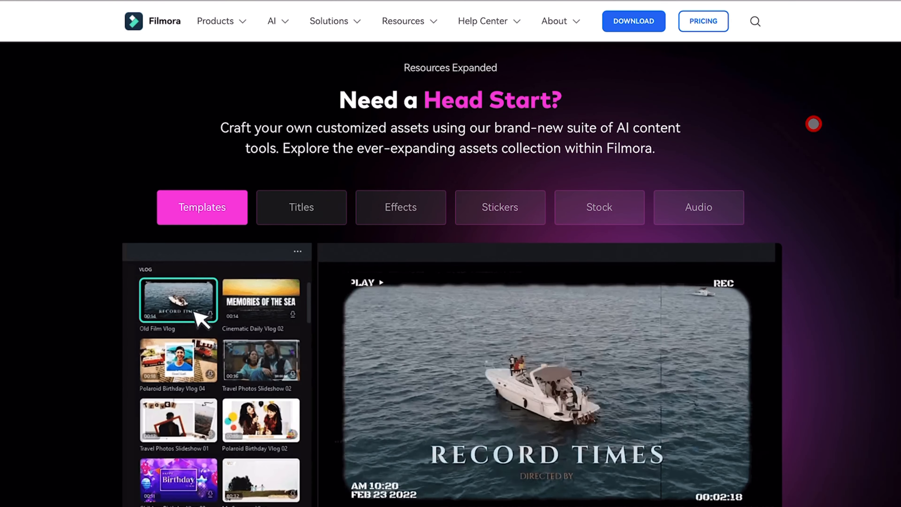
{"action": "left_click", "coordinate": [702, 21]}
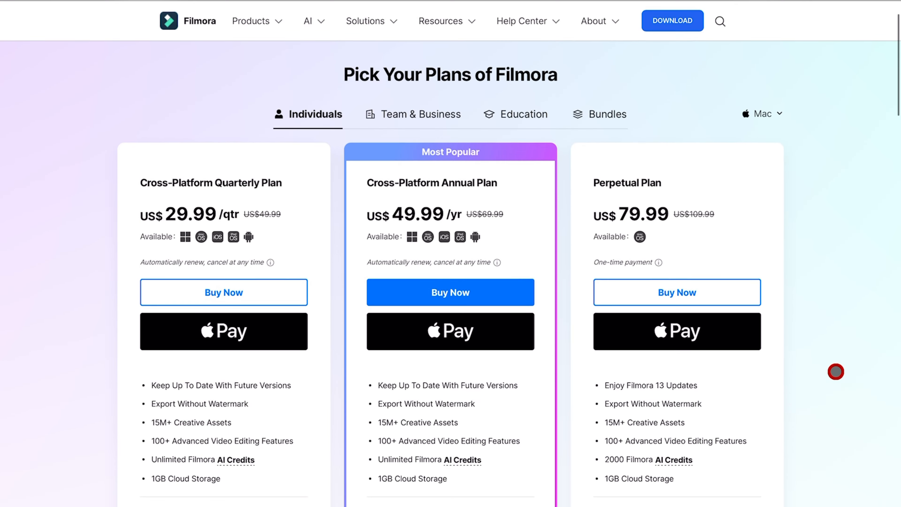